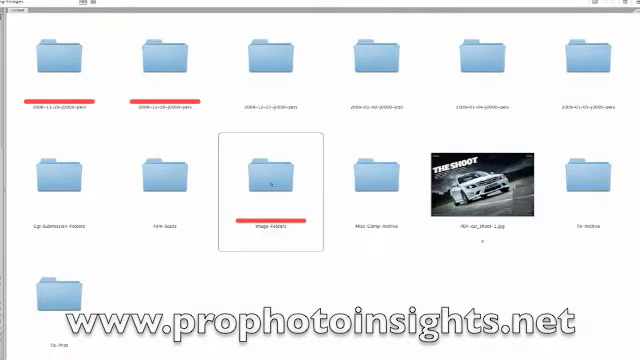
- Open the Image-Folders folder to reveal its Camera-Raw, Finished, Masters and Remix subfolders
{"action": "left_click", "coordinate": [272, 62]}
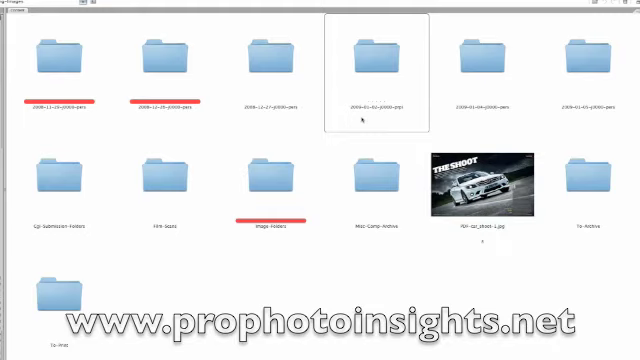
{"action": "left_click", "coordinate": [270, 180]}
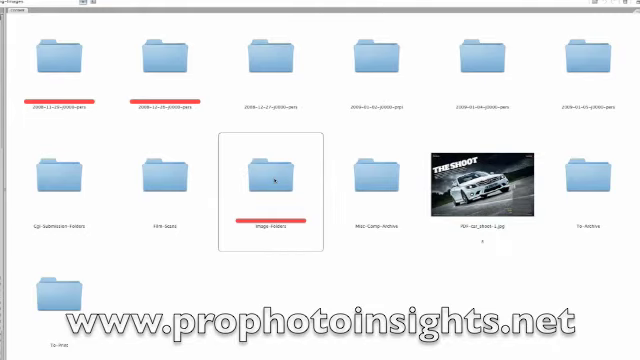
{"action": "double_click", "coordinate": [268, 178]}
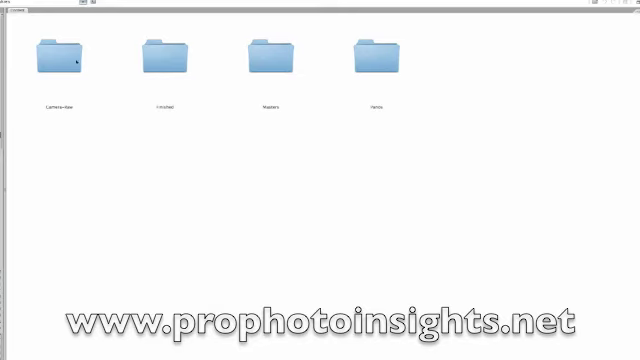
{"action": "mouse_move", "coordinate": [198, 78]}
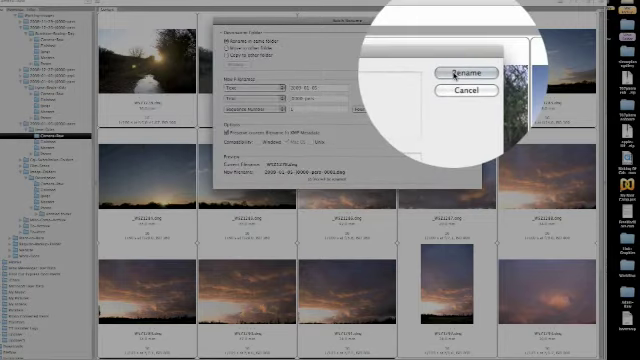
- Confirm the batch rename so the Camera-Raw images get dated sequential names
{"action": "left_click", "coordinate": [464, 68]}
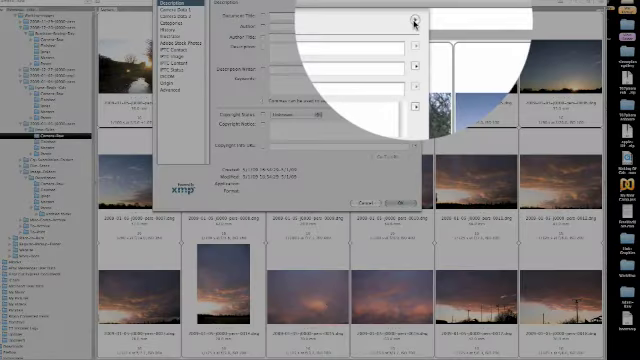
- Apply the Plant Copyright metadata template to the renamed images
{"action": "left_click", "coordinate": [414, 22]}
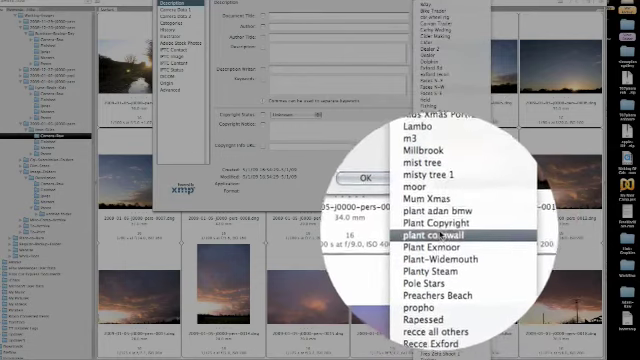
{"action": "left_click", "coordinate": [425, 222]}
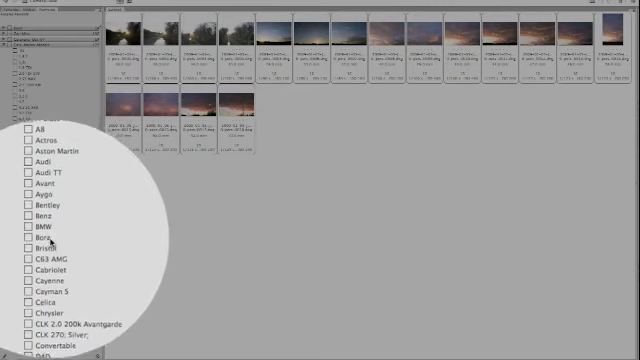
- Scroll the car keyword list down to Cayenne, Chrysler and Defender
{"action": "scroll", "scroll_direction": "down", "scroll_amount": 3}
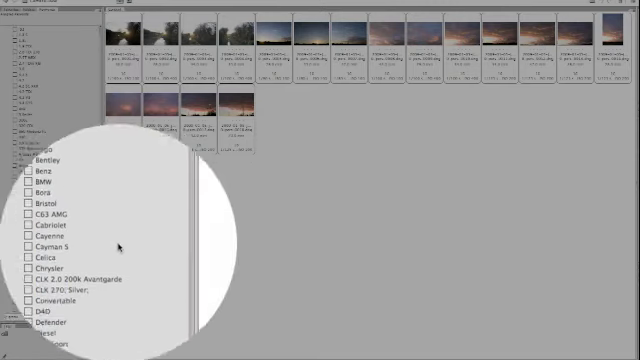